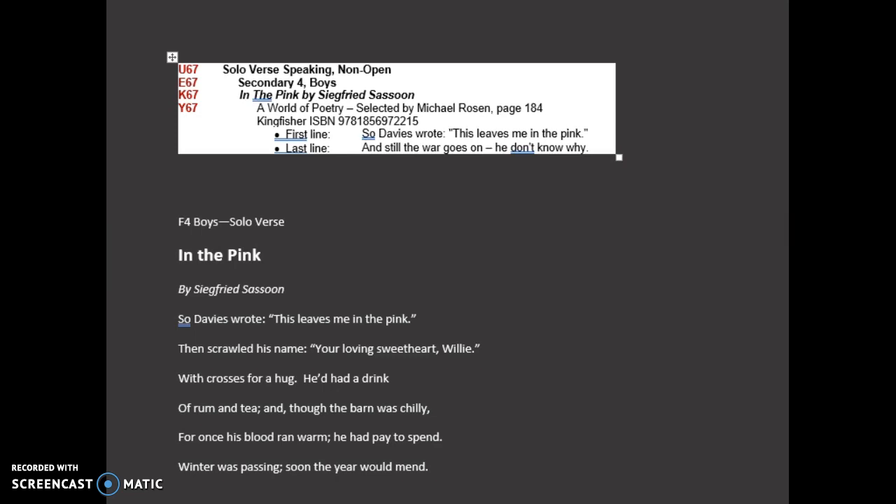
{"action": "scroll", "scroll_direction": "down", "scroll_amount": 3}
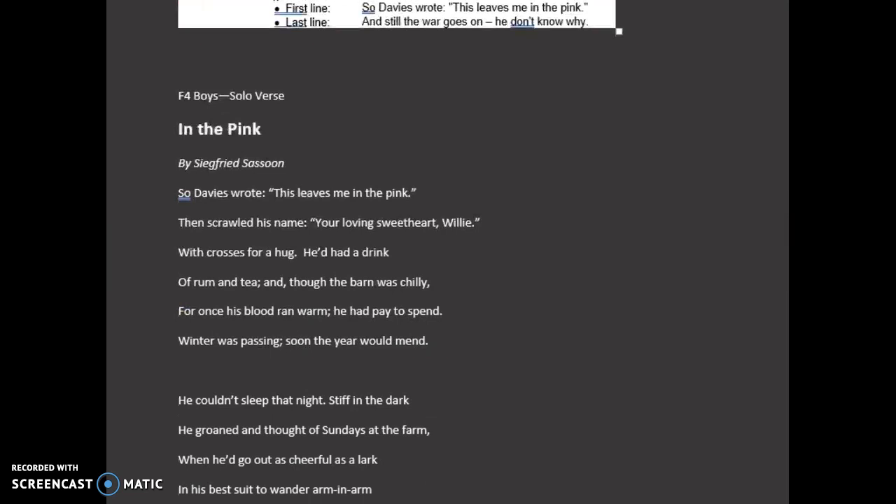